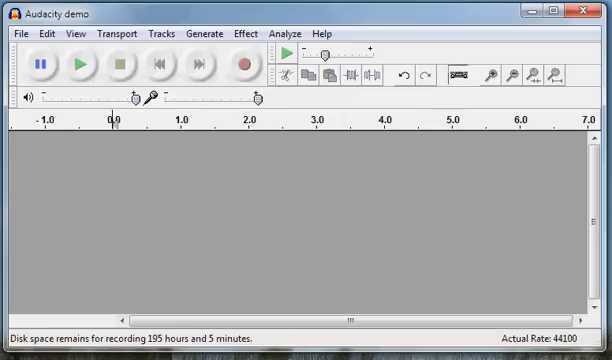
{"action": "mouse_move", "coordinate": [191, 187]}
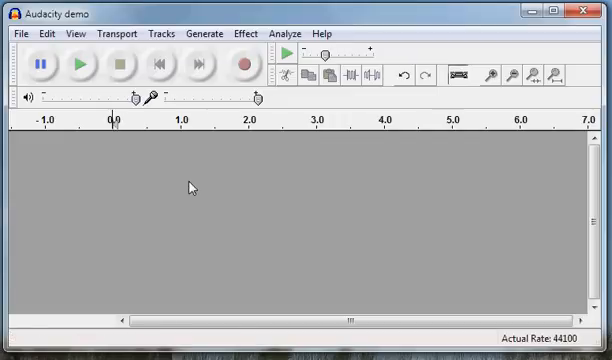
{"action": "mouse_move", "coordinate": [253, 223]}
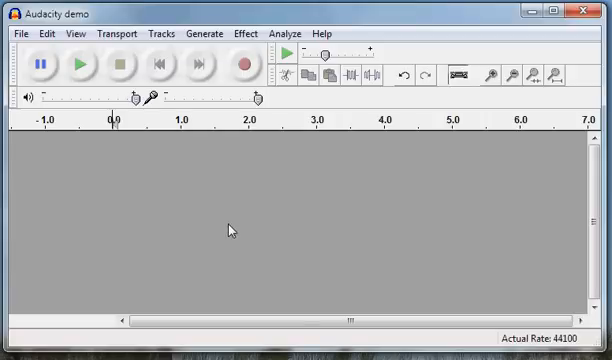
{"action": "mouse_move", "coordinate": [230, 218]}
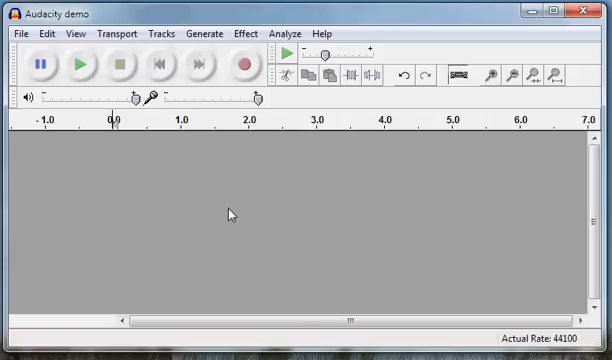
{"action": "mouse_move", "coordinate": [220, 124]}
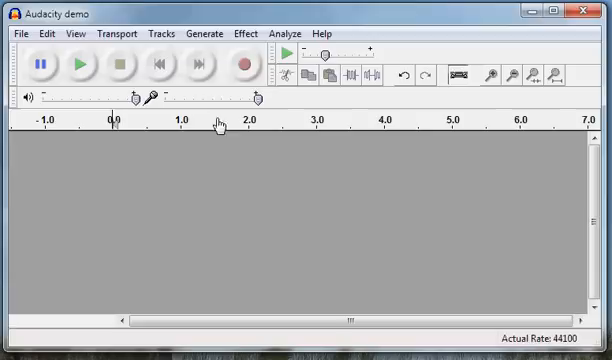
{"action": "mouse_move", "coordinate": [248, 67]}
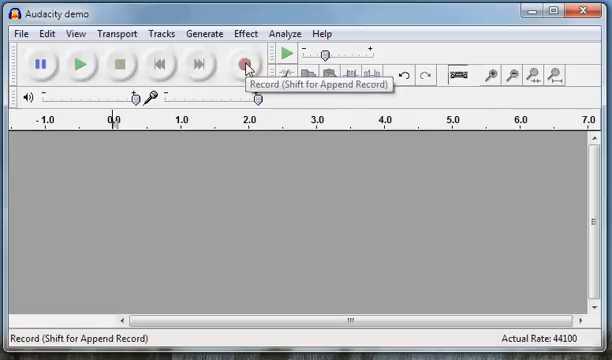
Step: Record about fifteen seconds of spoken narration into a mono track, scrolling along as it records
{"action": "left_click", "coordinate": [247, 66]}
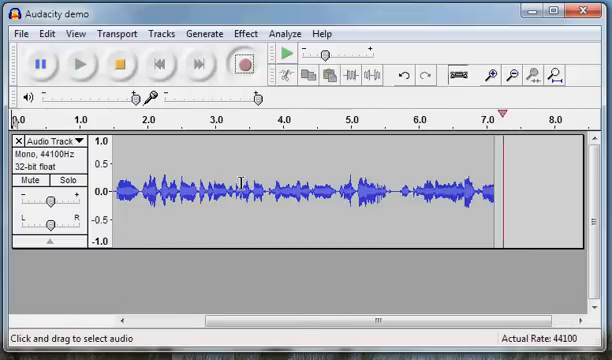
{"action": "scroll", "scroll_direction": "right", "scroll_amount": 3}
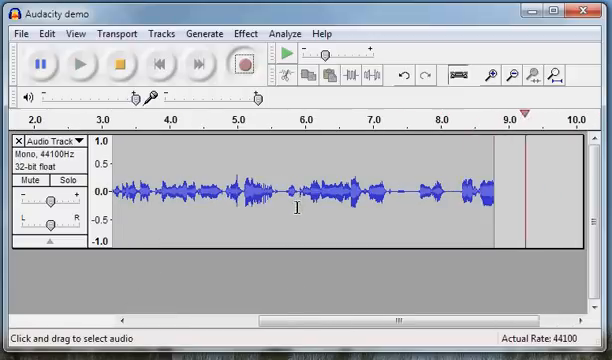
{"action": "scroll", "scroll_direction": "right", "scroll_amount": 3}
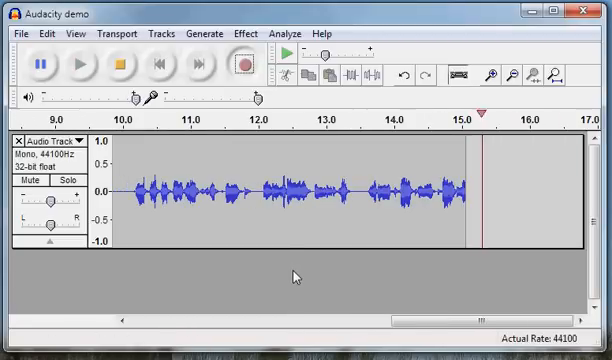
{"action": "scroll", "scroll_direction": "right", "scroll_amount": 3}
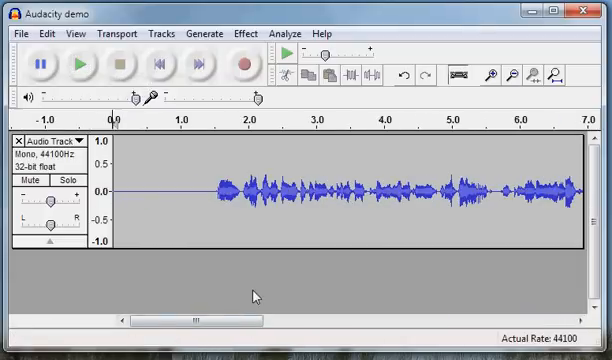
{"action": "mouse_move", "coordinate": [75, 67]}
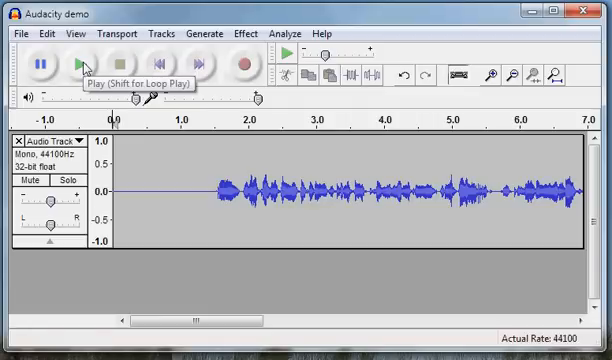
{"action": "left_click", "coordinate": [75, 56]}
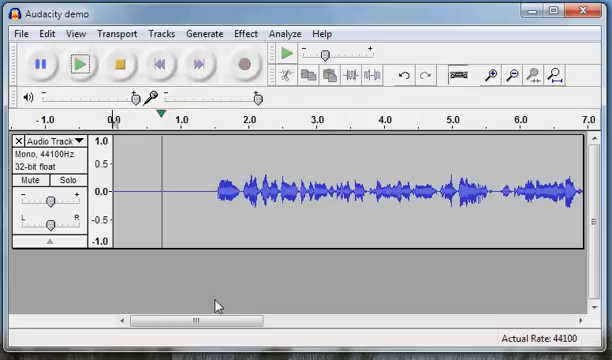
{"action": "left_click", "coordinate": [297, 185]}
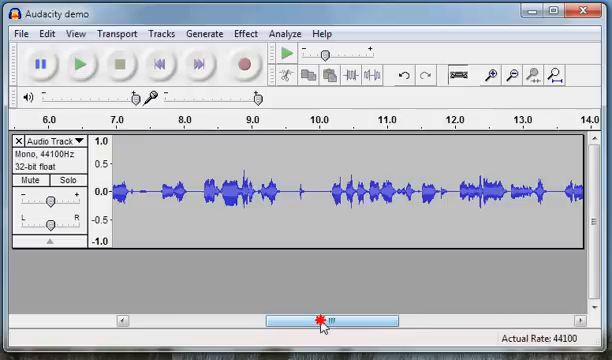
{"action": "left_click_drag", "start_coordinate": [320, 320], "coordinate": [160, 320]}
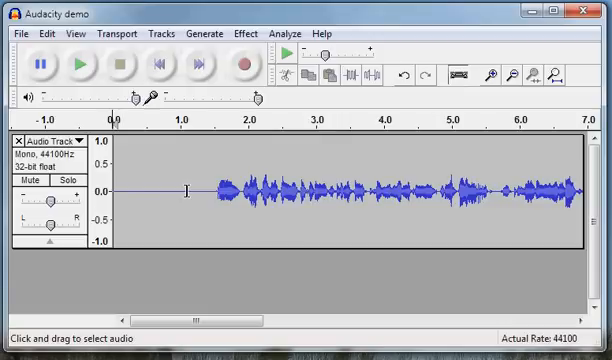
Step: Select the silent stretch before the speech starts so it can be cut
{"action": "left_click", "coordinate": [184, 190]}
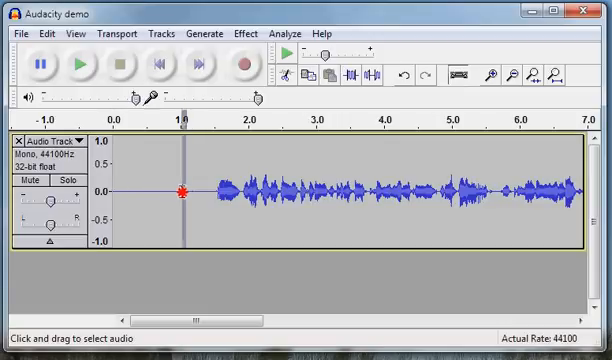
{"action": "left_click_drag", "start_coordinate": [113, 188], "coordinate": [182, 188]}
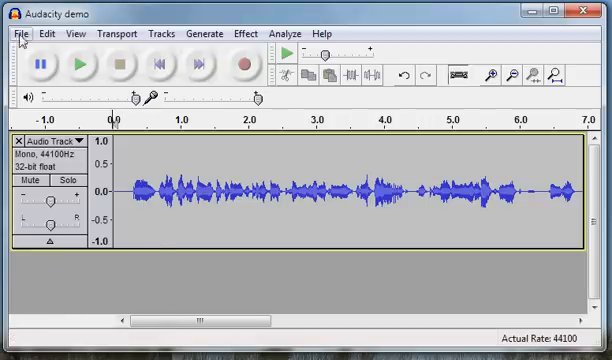
{"action": "mouse_move", "coordinate": [147, 138]}
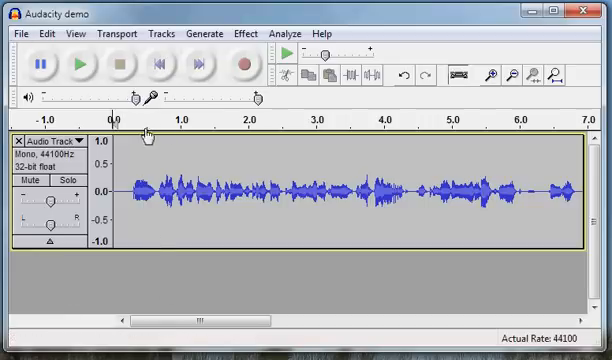
{"action": "mouse_move", "coordinate": [145, 138]}
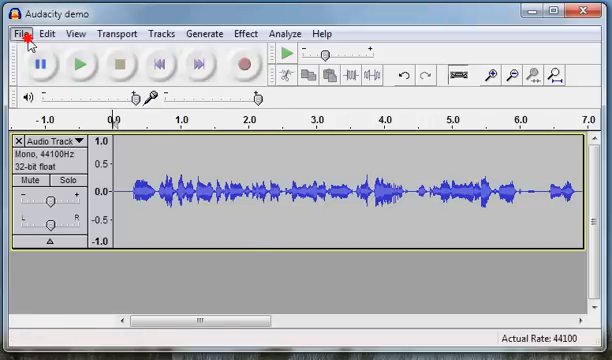
Step: Start the MP3 export and accept the Edit Metadata dialog with empty tags
{"action": "left_click", "coordinate": [22, 33]}
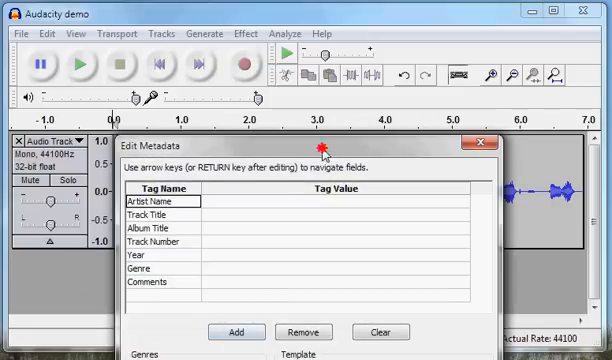
{"action": "left_click_drag", "start_coordinate": [323, 142], "coordinate": [296, 47]}
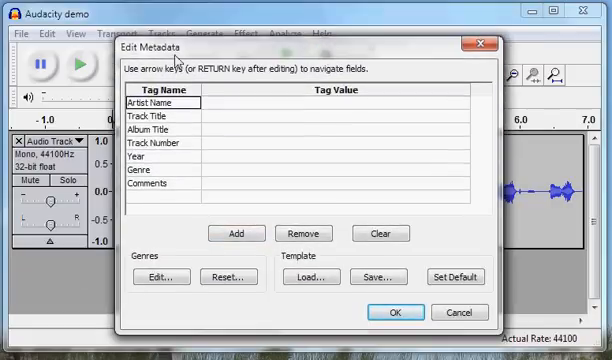
{"action": "mouse_move", "coordinate": [263, 72]}
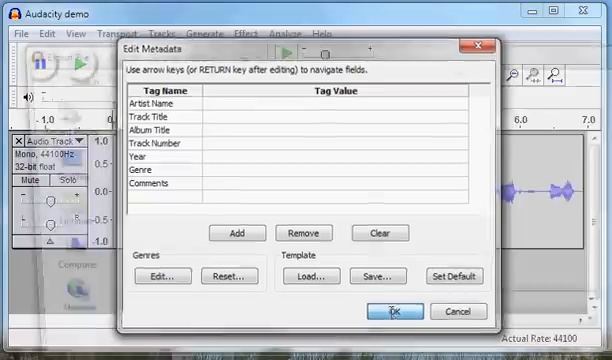
{"action": "left_click", "coordinate": [394, 310]}
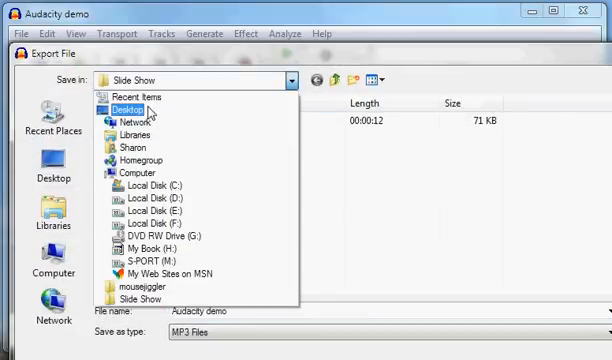
Step: Save the MP3 as 'Slide 1' inside the Slide Show folder
{"action": "left_click", "coordinate": [131, 108]}
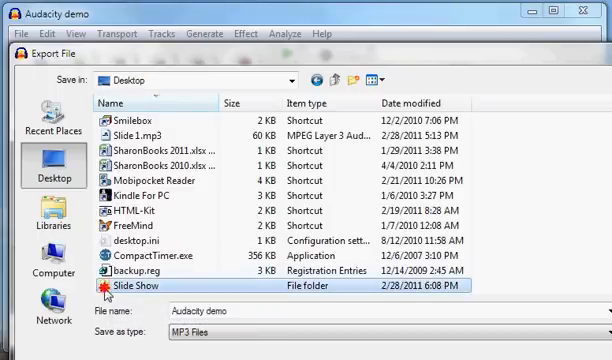
{"action": "double_click", "coordinate": [147, 287]}
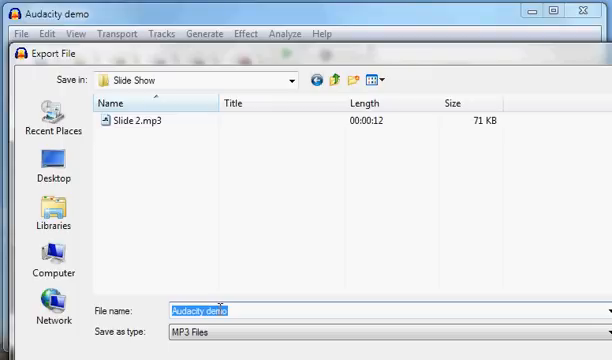
{"action": "type", "text": "Slide 1"}
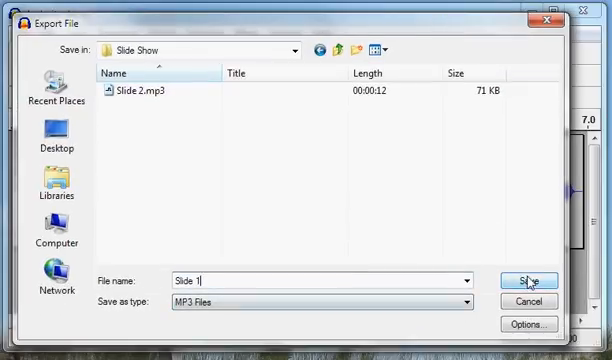
{"action": "left_click", "coordinate": [529, 281]}
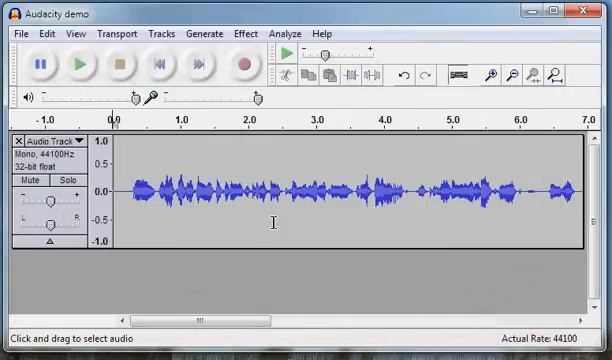
{"action": "mouse_move", "coordinate": [270, 277]}
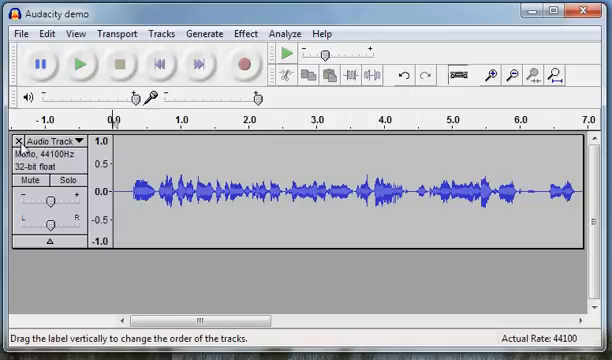
Step: Close the slide 1 audio track, leaving the project with no tracks
{"action": "left_click", "coordinate": [17, 140]}
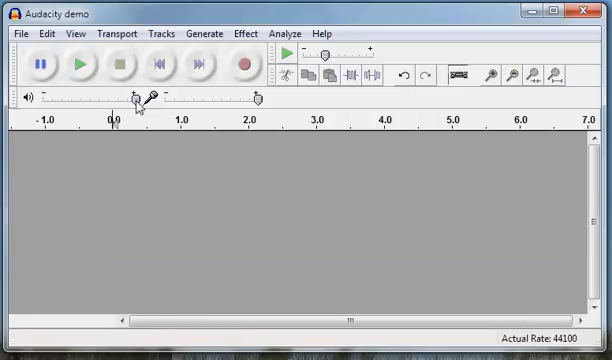
{"action": "mouse_move", "coordinate": [201, 159]}
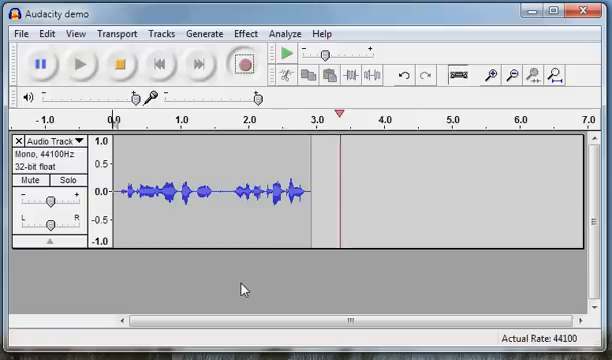
Step: Stop recording once about five and a half seconds of slide 2 narration is captured
{"action": "left_click", "coordinate": [115, 64]}
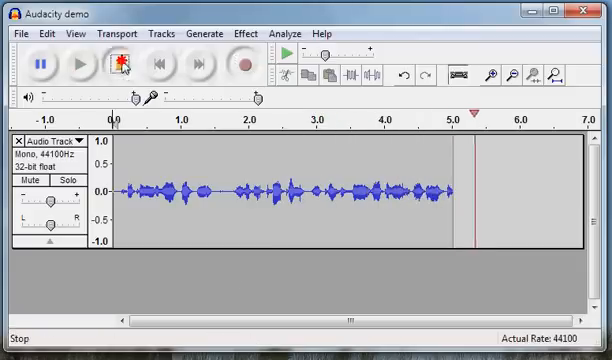
{"action": "left_click", "coordinate": [74, 64]}
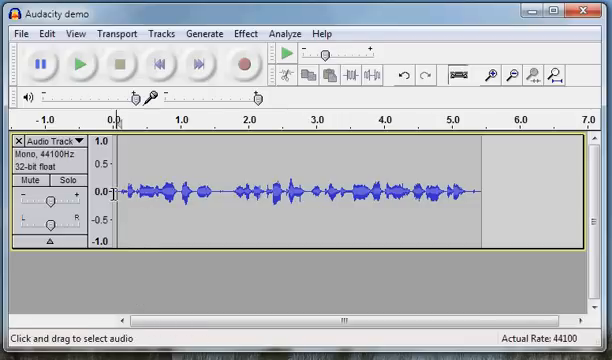
{"action": "mouse_move", "coordinate": [488, 192]}
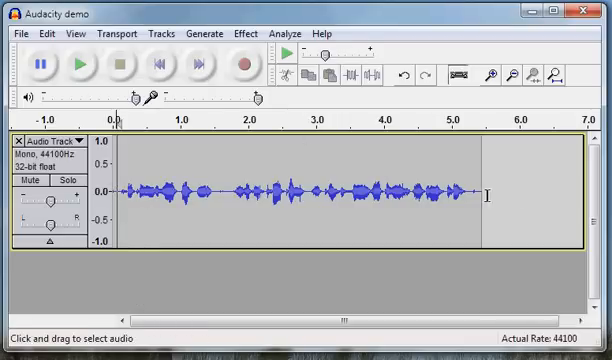
{"action": "mouse_move", "coordinate": [490, 198]}
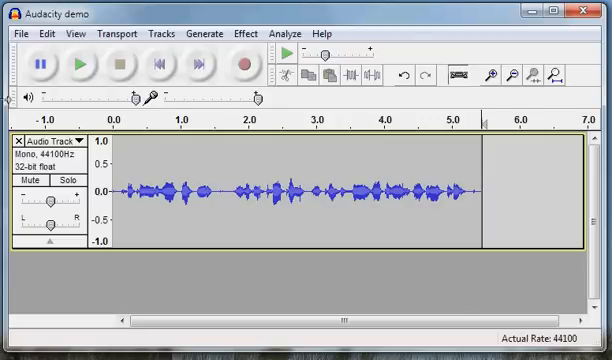
Step: Export the recording as MP3, overwriting Slide 2.mp3 in the Slide Show folder
{"action": "left_click", "coordinate": [18, 33]}
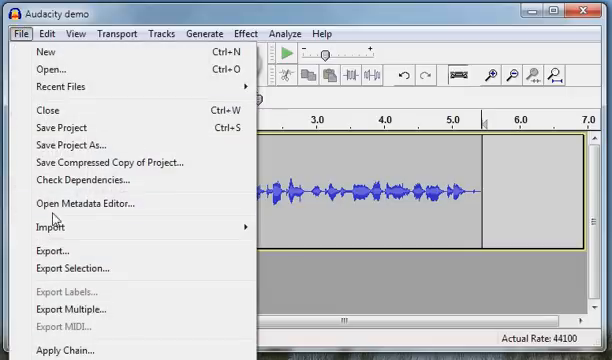
{"action": "left_click", "coordinate": [51, 250]}
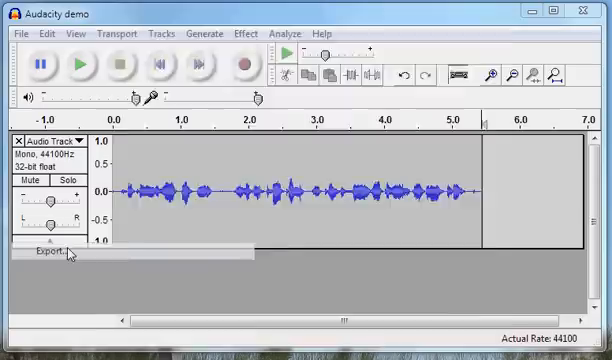
{"action": "left_click", "coordinate": [47, 250]}
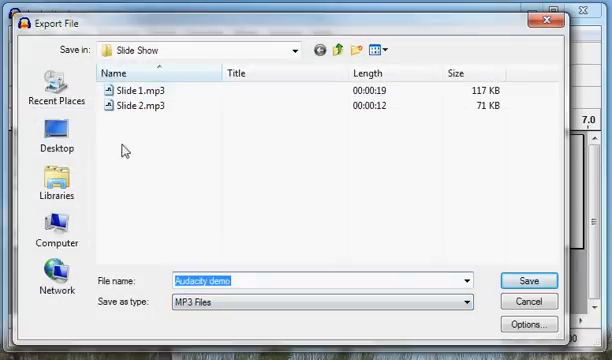
{"action": "mouse_move", "coordinate": [140, 105]}
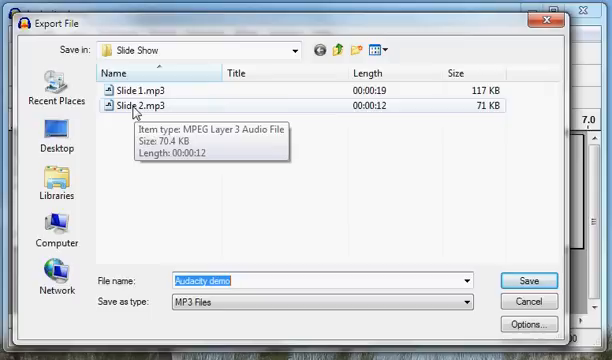
{"action": "left_click", "coordinate": [145, 106]}
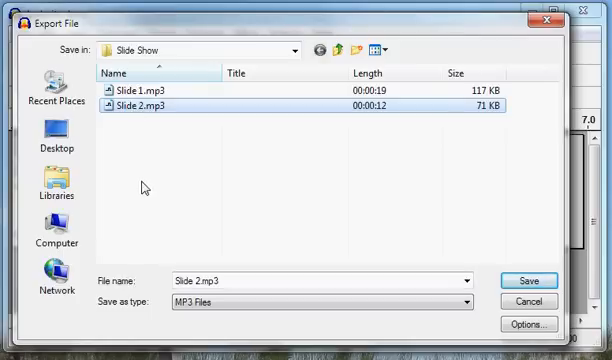
{"action": "left_click", "coordinate": [527, 280]}
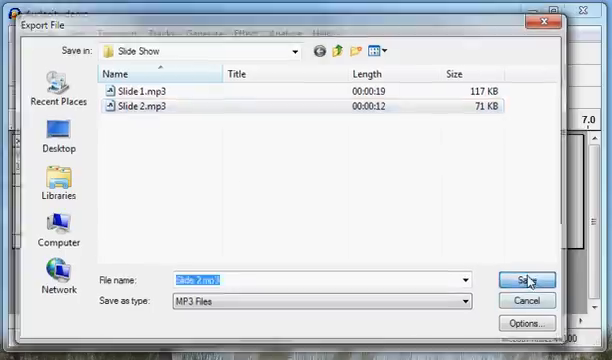
{"action": "left_click", "coordinate": [524, 279]}
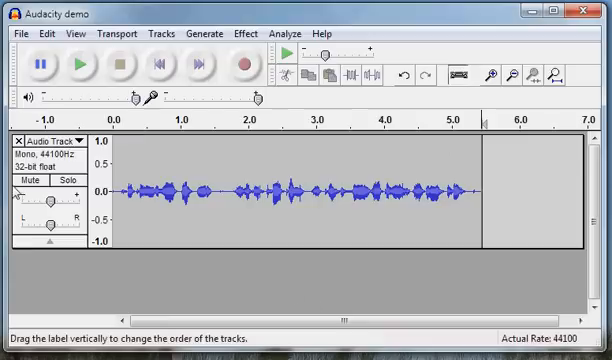
Step: Close the slide 2 narration track, leaving Audacity with no tracks
{"action": "left_click", "coordinate": [13, 140]}
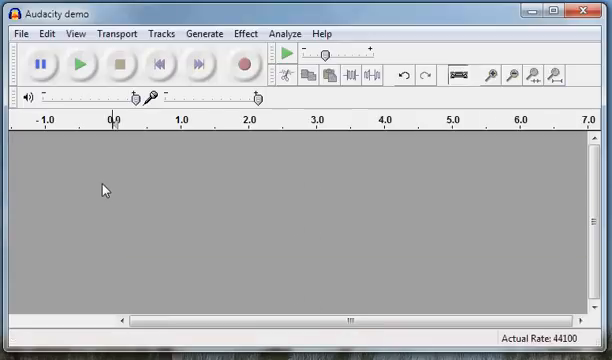
{"action": "mouse_move", "coordinate": [188, 182]}
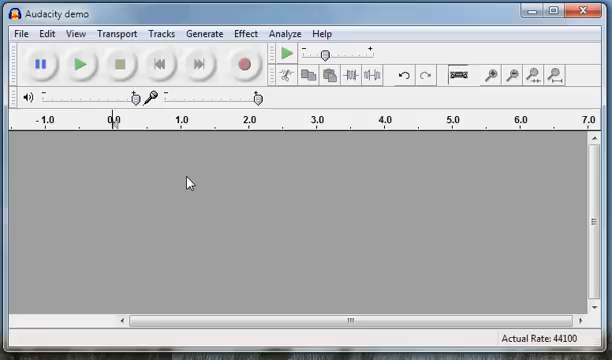
{"action": "mouse_move", "coordinate": [212, 110]}
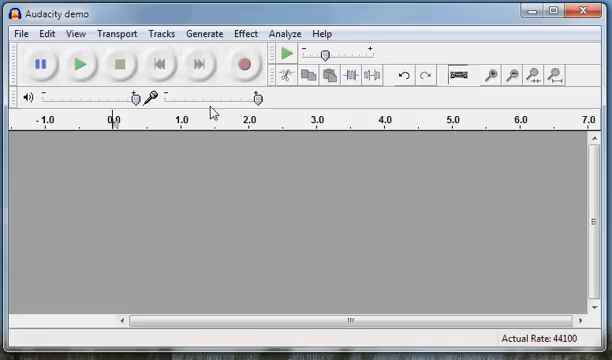